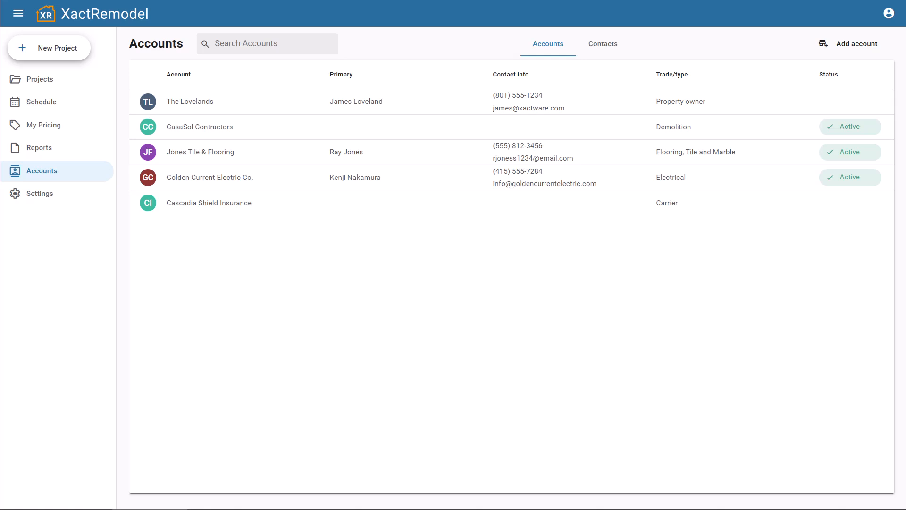
# - Save Rocky Peak Supplies as a Hardware vendor with its Denver, CO billing address and website
pyautogui.click(603, 44)
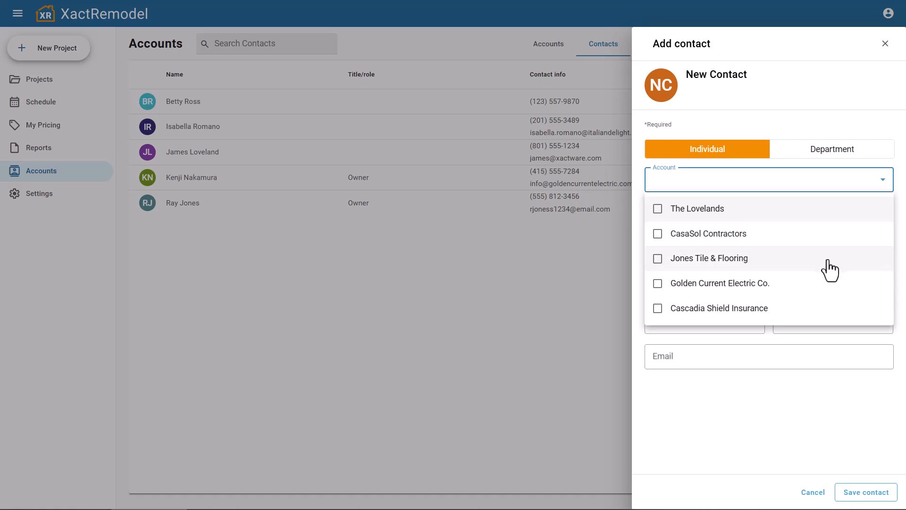
pyautogui.moveTo(819, 290)
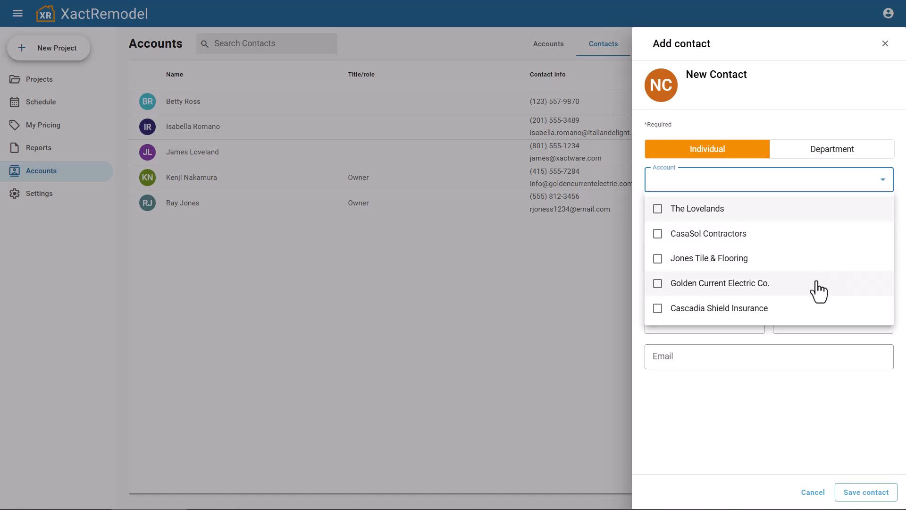
pyautogui.click(657, 283)
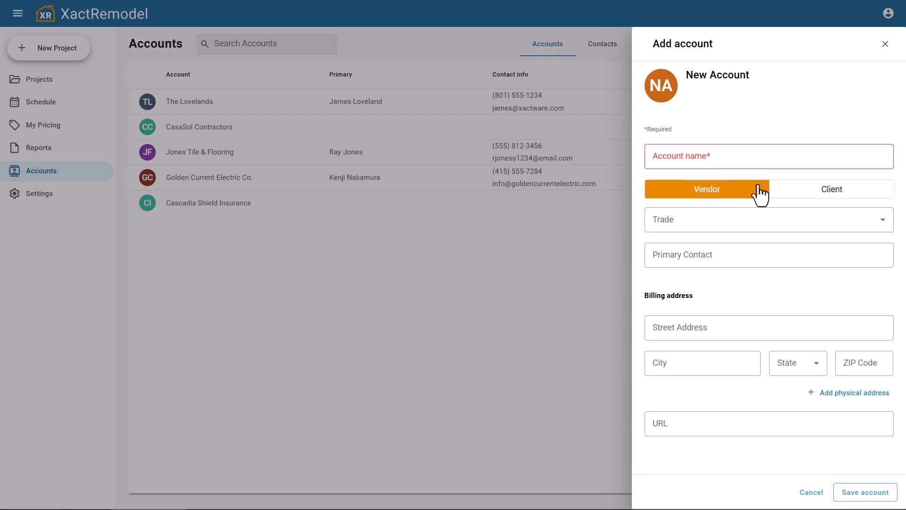
pyautogui.moveTo(752, 209)
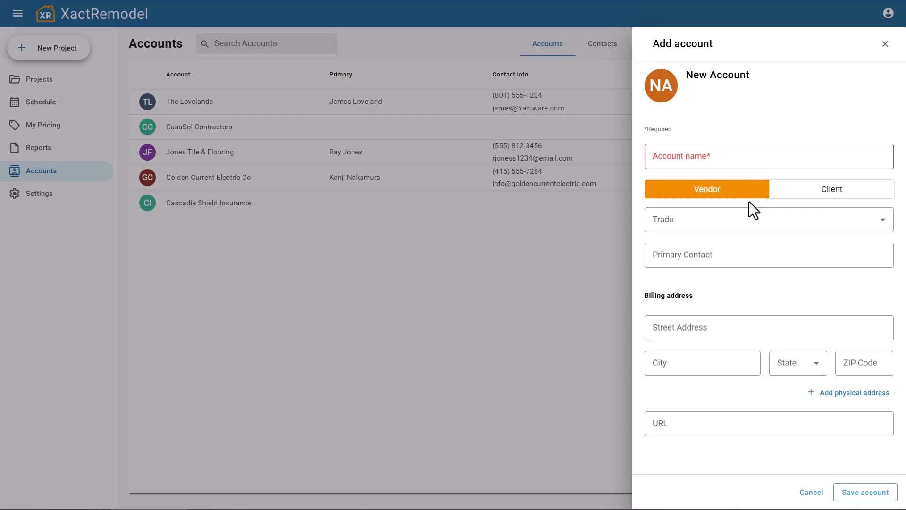
pyautogui.click(768, 254)
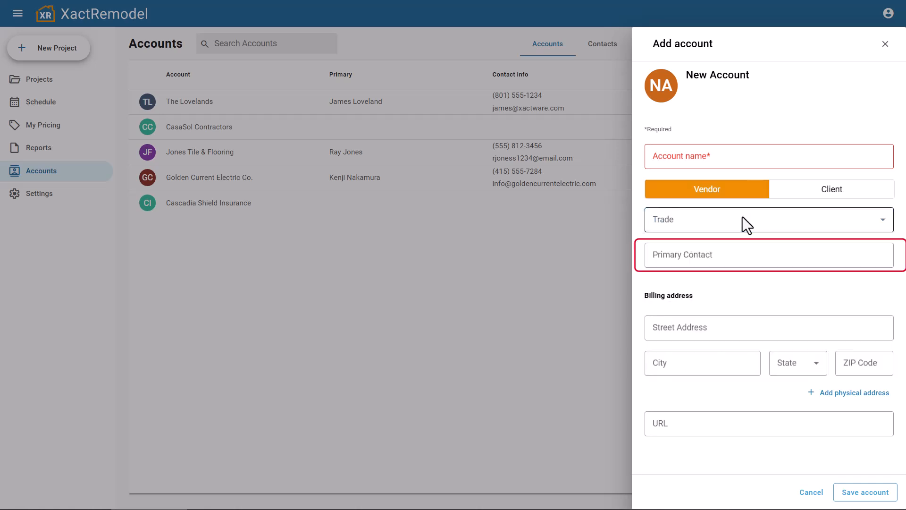
pyautogui.click(768, 254)
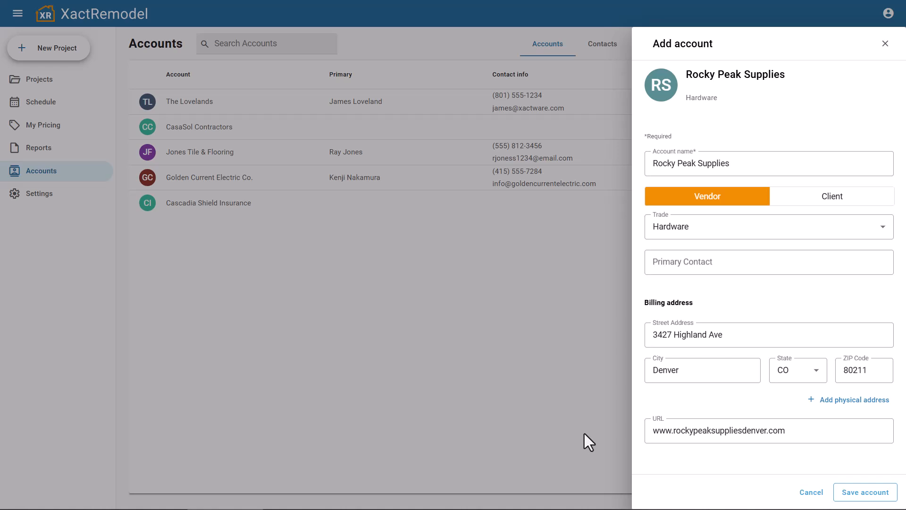
pyautogui.moveTo(752, 478)
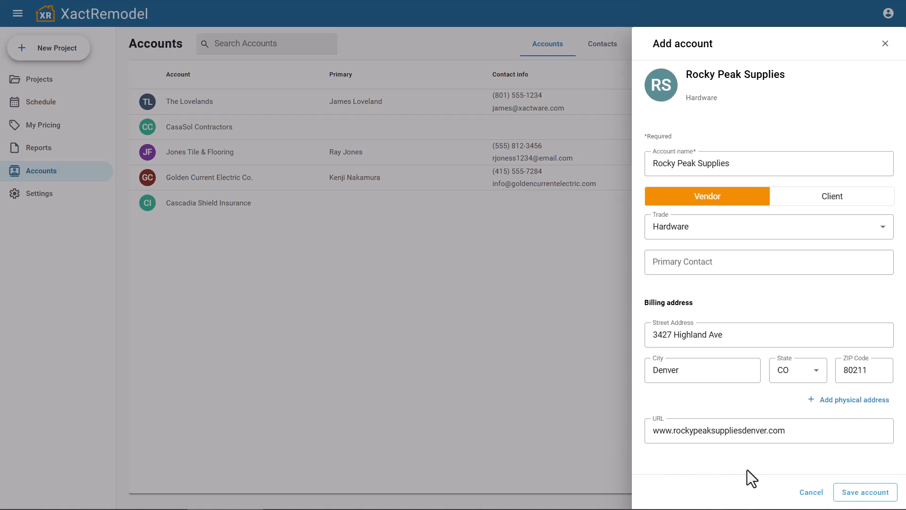
pyautogui.click(865, 492)
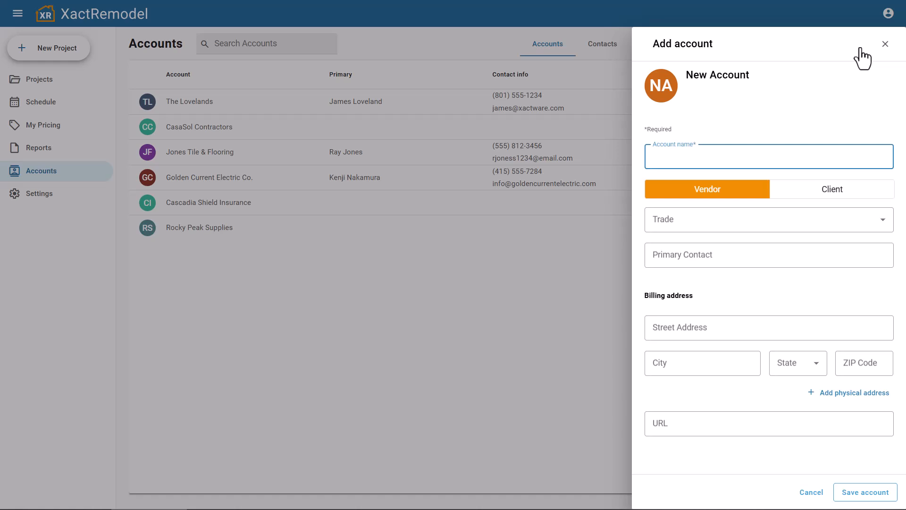
pyautogui.click(831, 189)
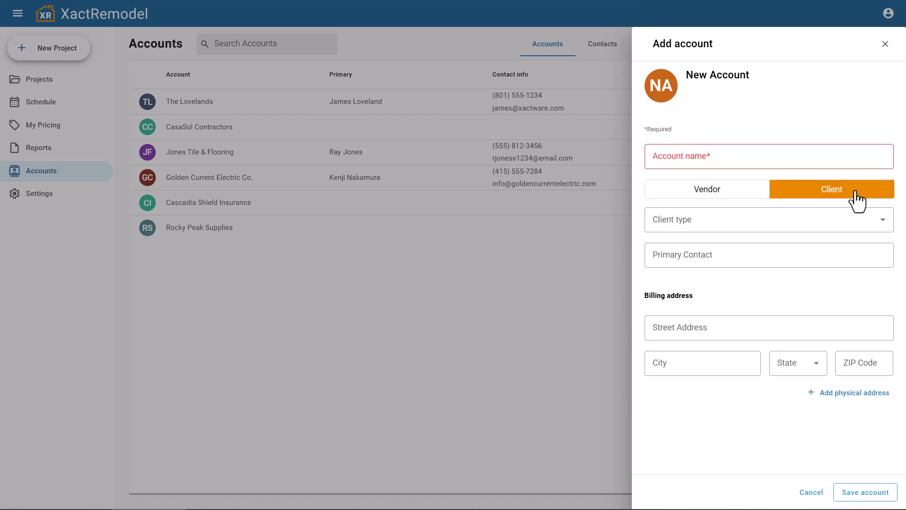
pyautogui.write('Sarah Whitmore')
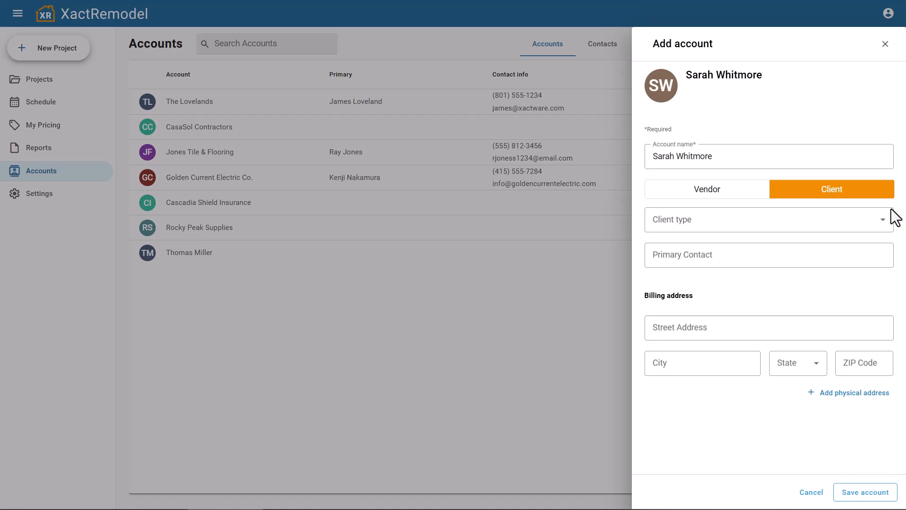
pyautogui.click(768, 220)
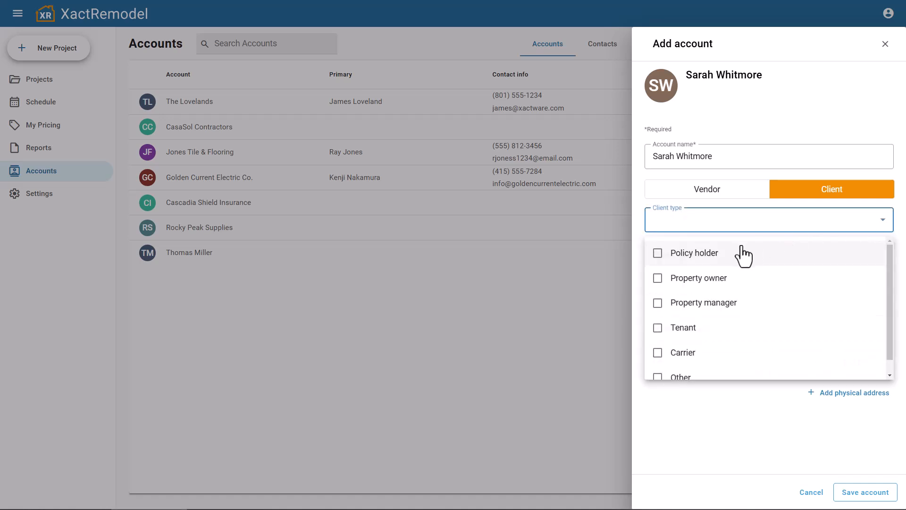
pyautogui.click(657, 253)
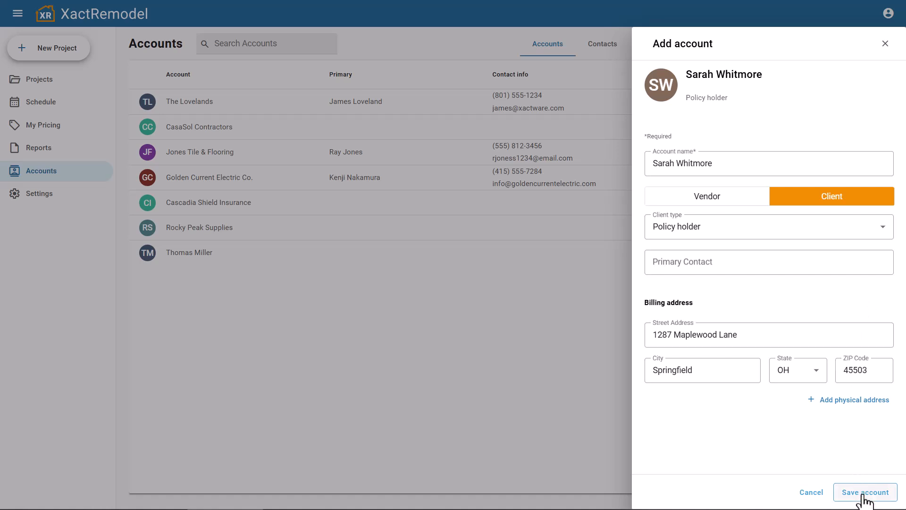
pyautogui.click(865, 492)
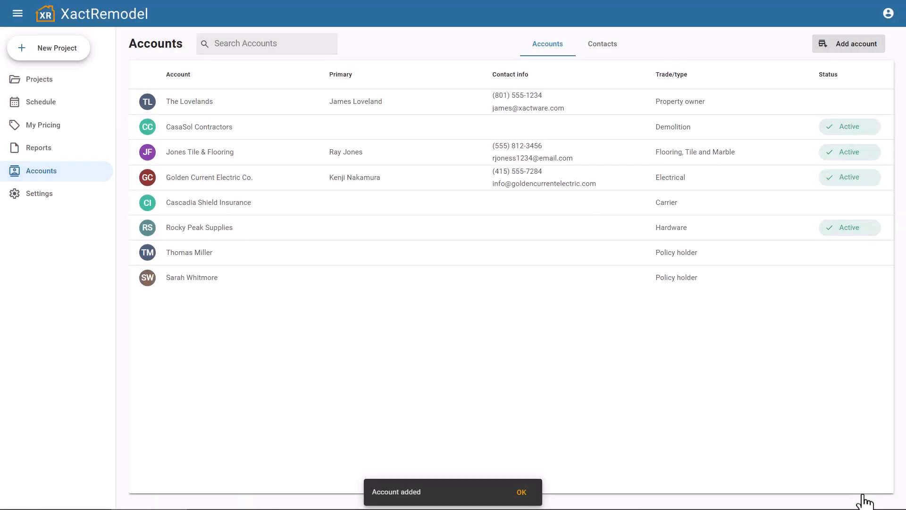
pyautogui.click(191, 278)
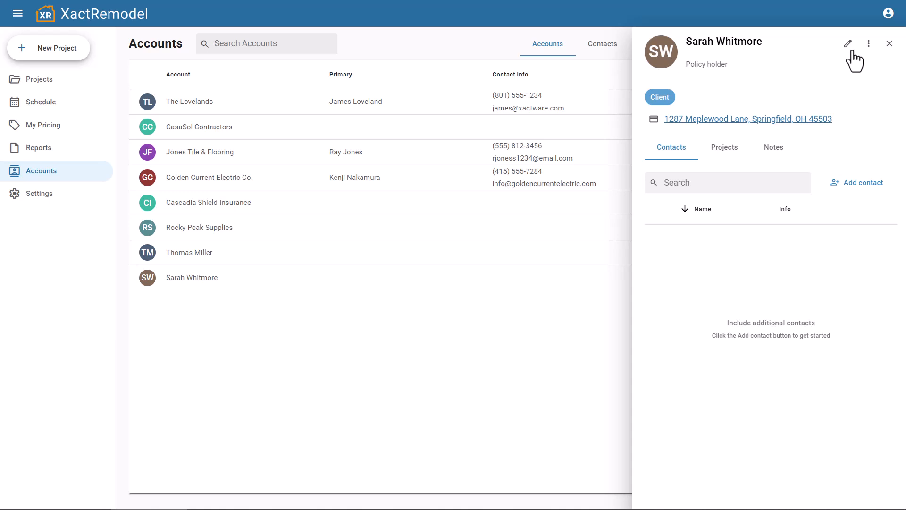
pyautogui.click(869, 43)
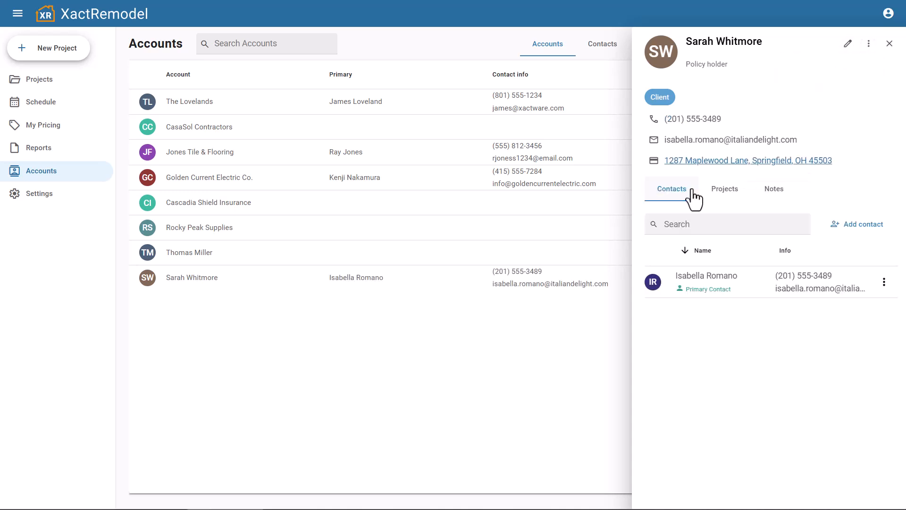
pyautogui.click(724, 188)
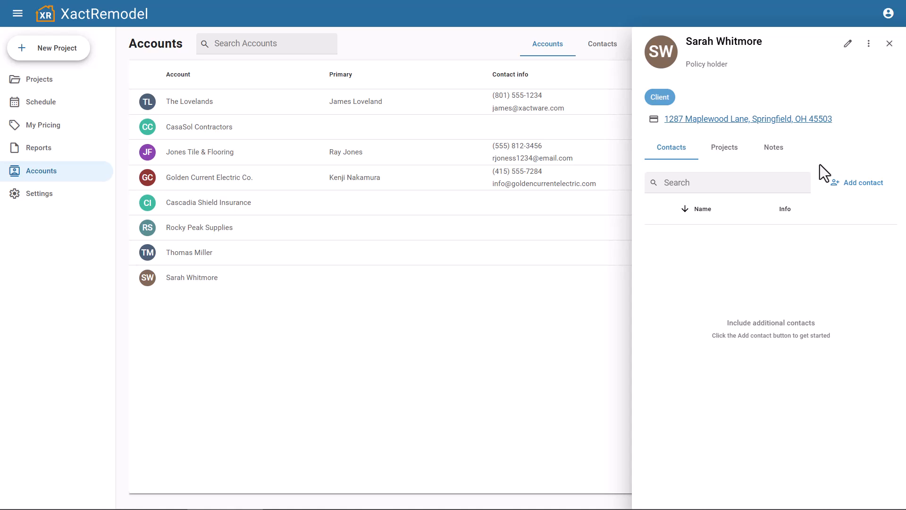
pyautogui.click(860, 182)
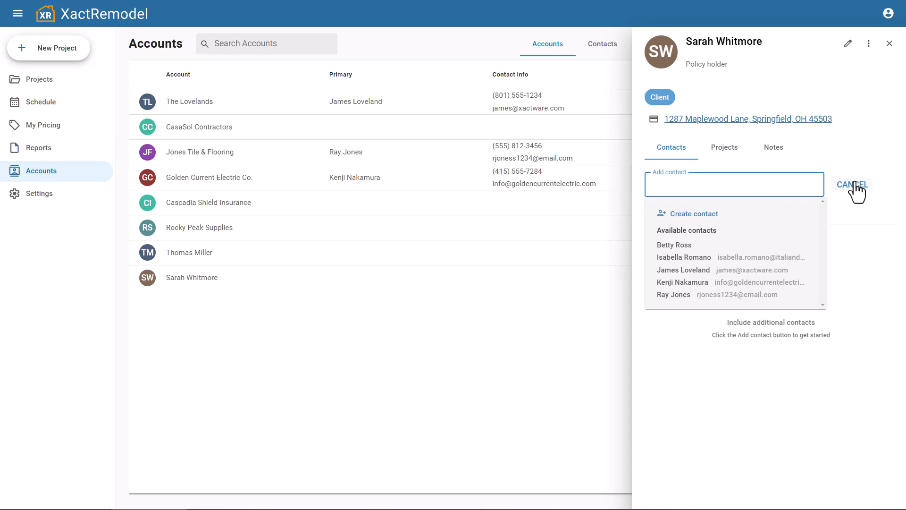
pyautogui.moveTo(801, 253)
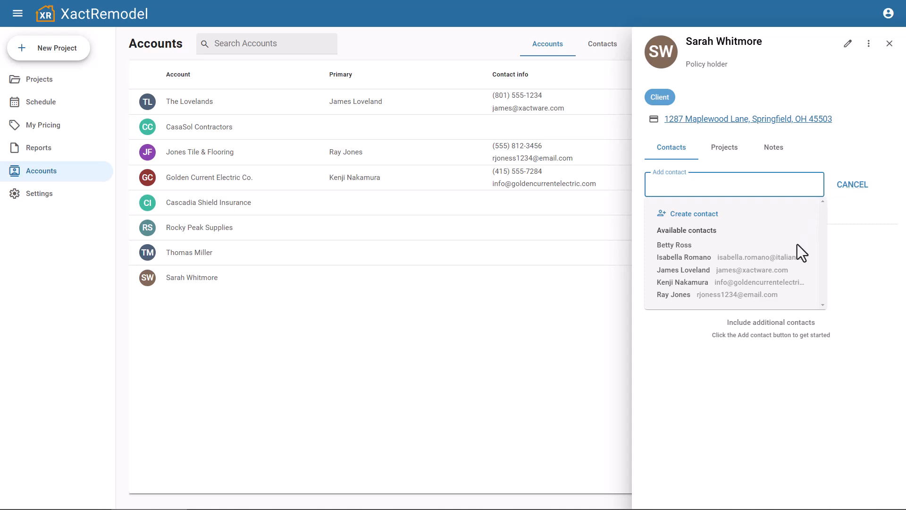
pyautogui.click(684, 257)
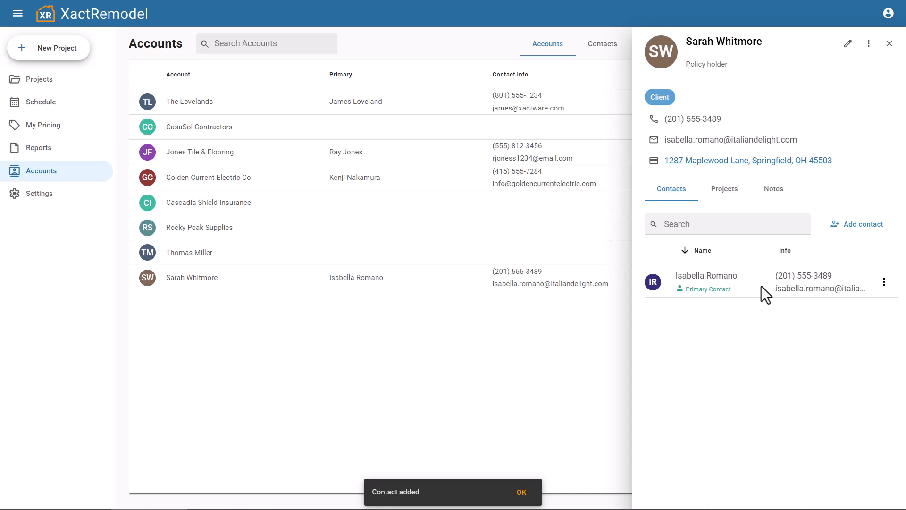
pyautogui.moveTo(799, 271)
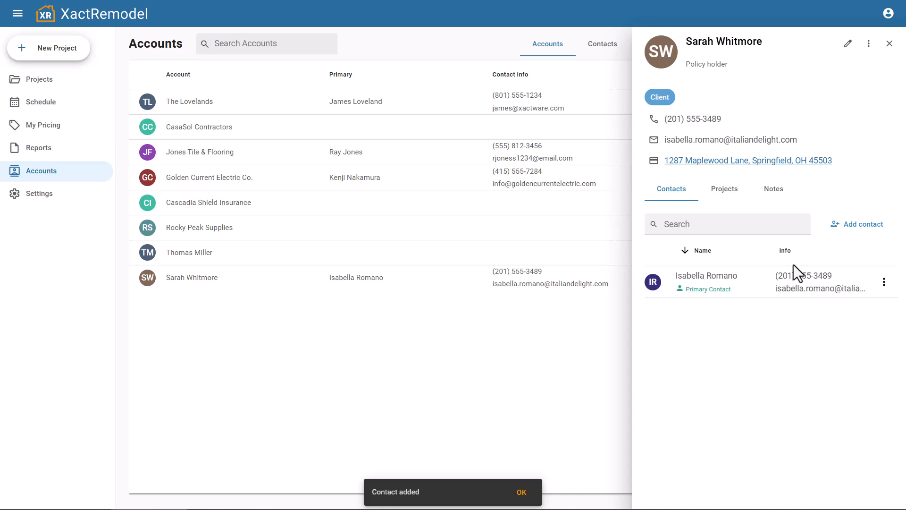
pyautogui.click(858, 224)
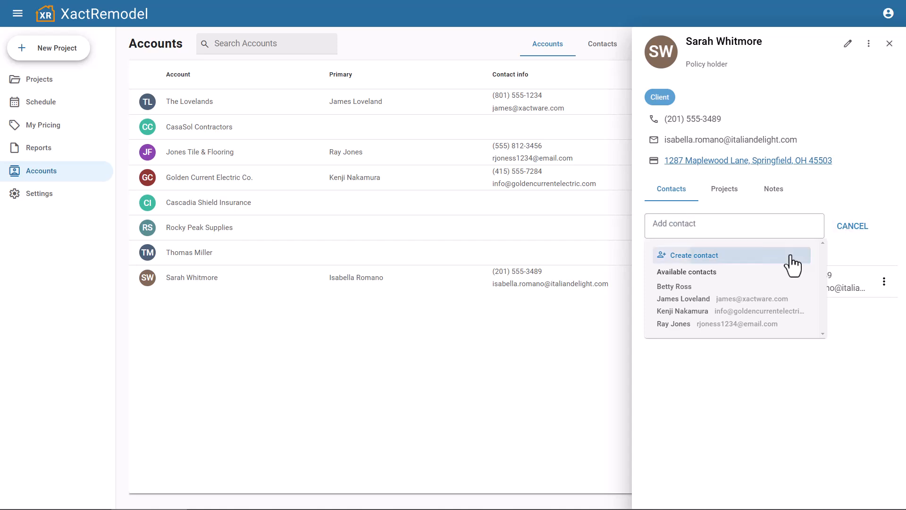
pyautogui.click(693, 255)
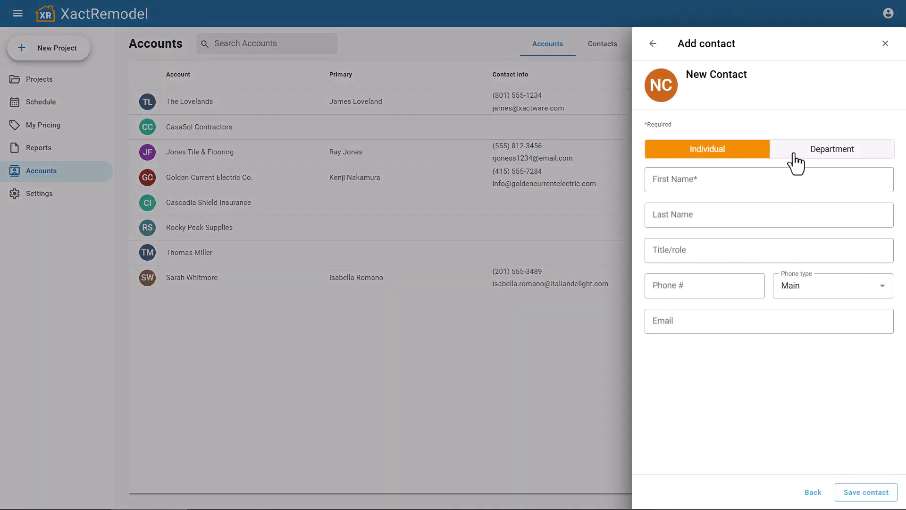
pyautogui.click(832, 149)
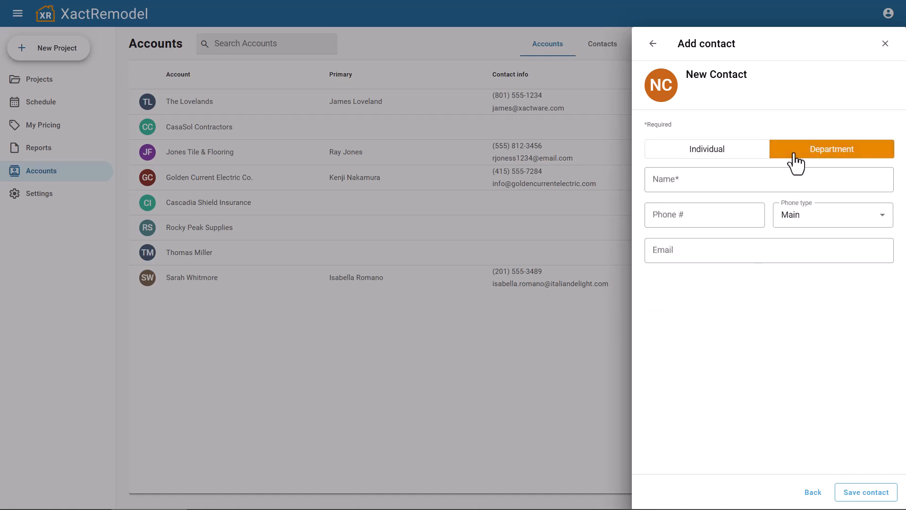
pyautogui.moveTo(853, 407)
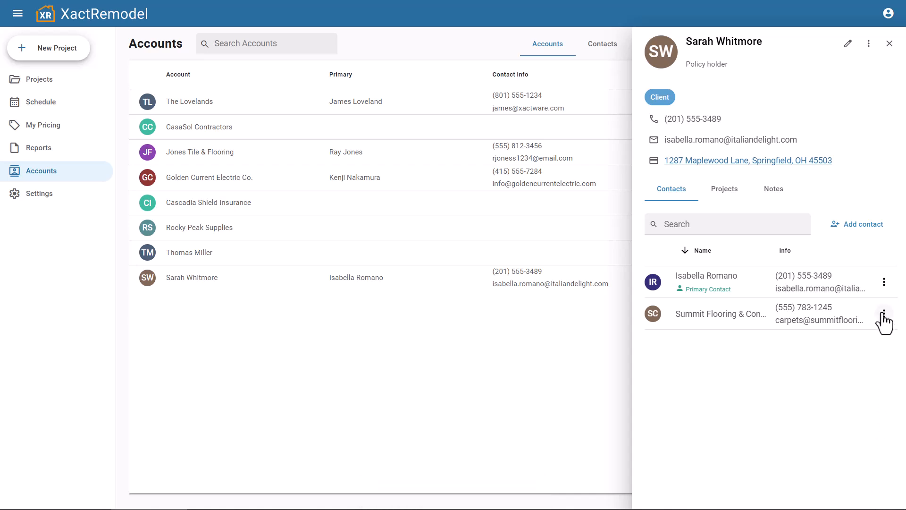
pyautogui.click(883, 320)
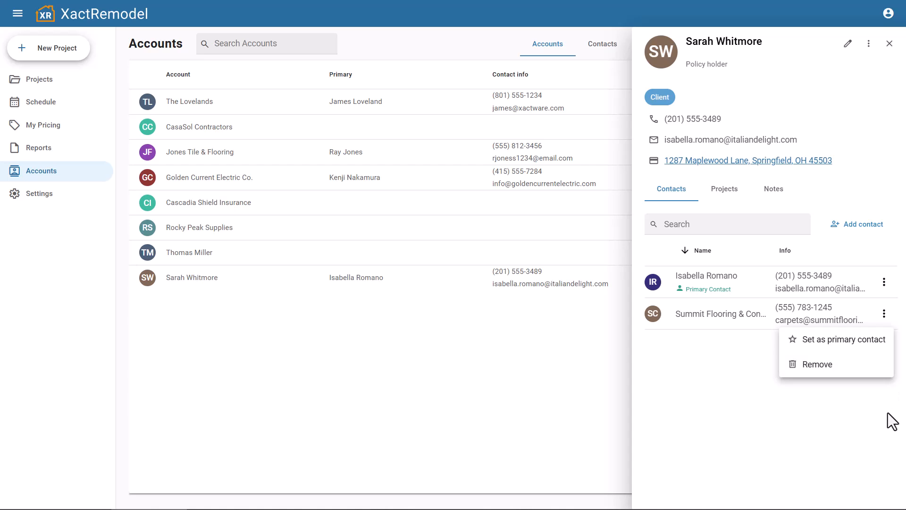
pyautogui.click(889, 43)
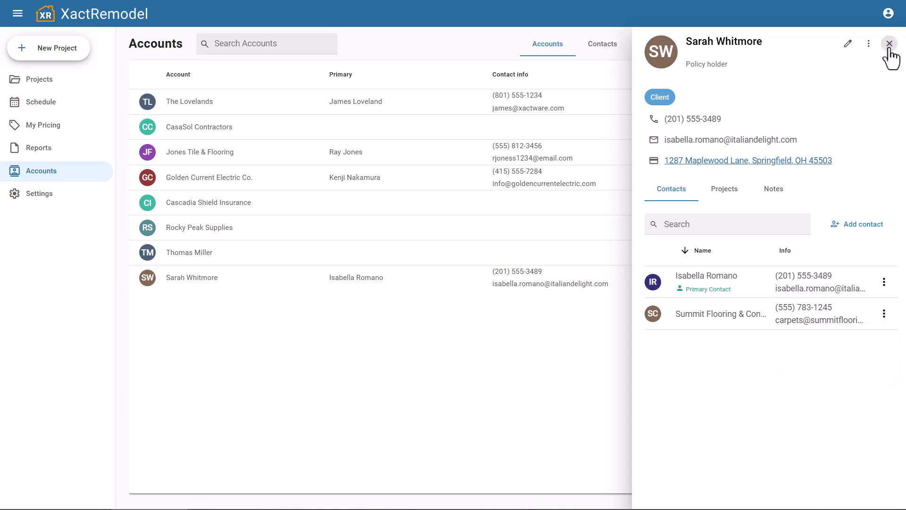
pyautogui.click(889, 43)
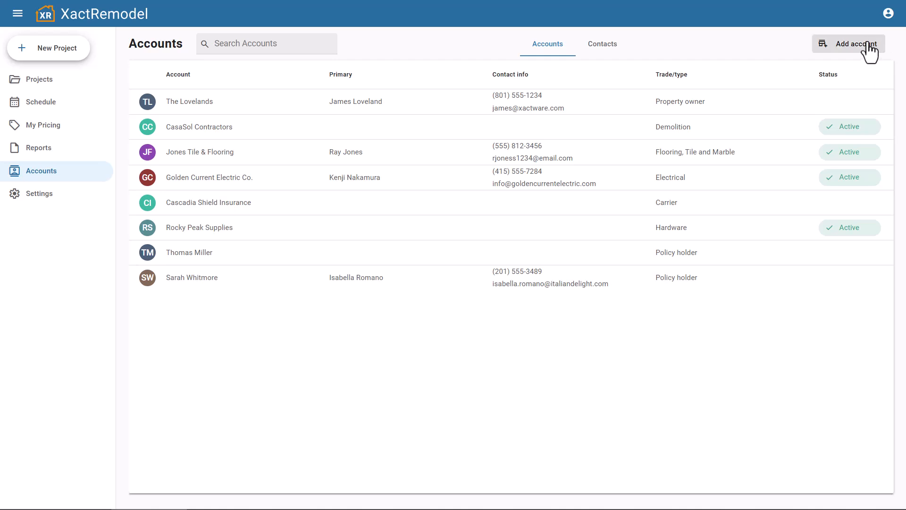
pyautogui.click(602, 43)
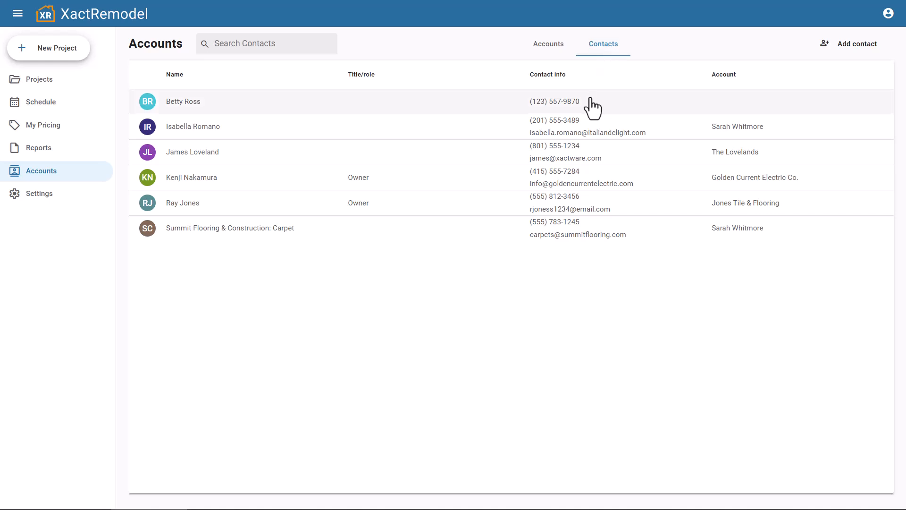
pyautogui.moveTo(715, 141)
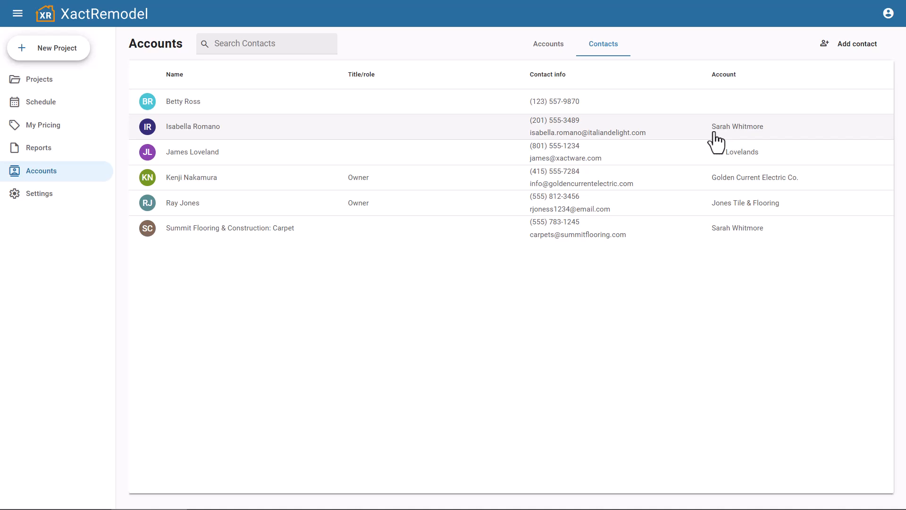
pyautogui.click(192, 152)
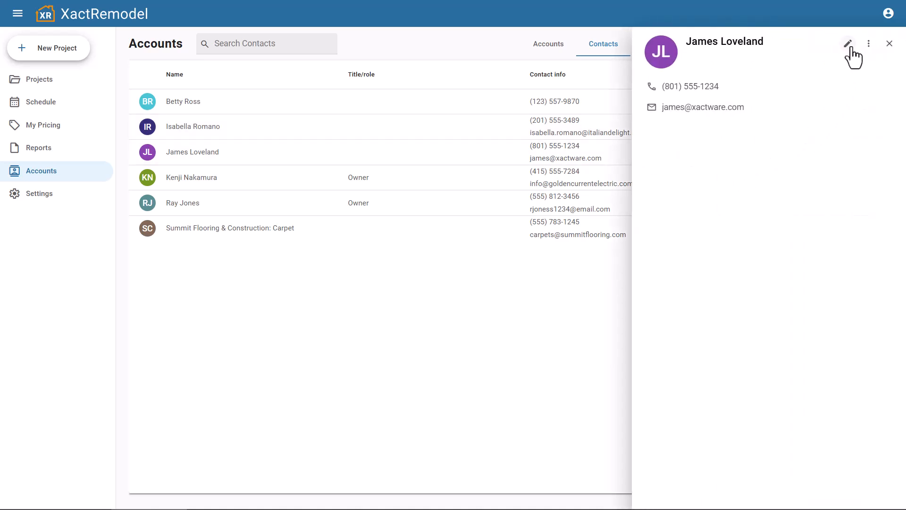
pyautogui.click(848, 43)
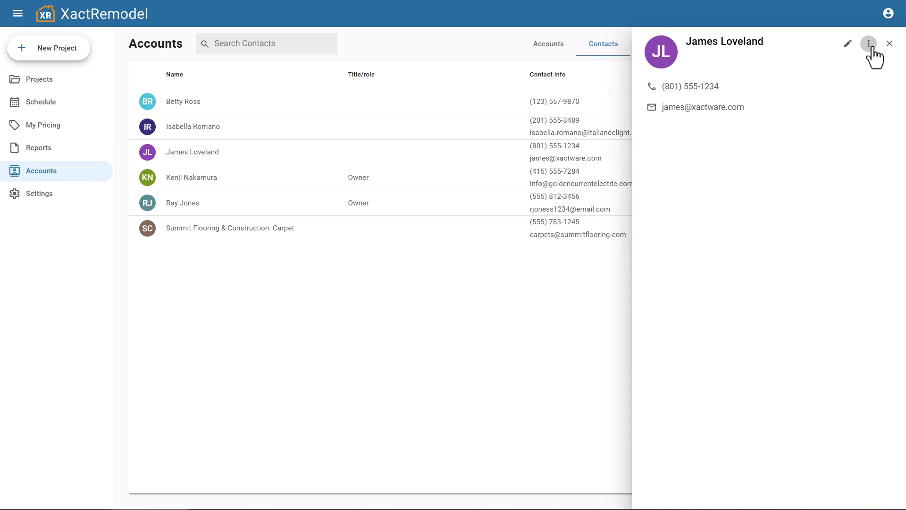
pyautogui.click(548, 44)
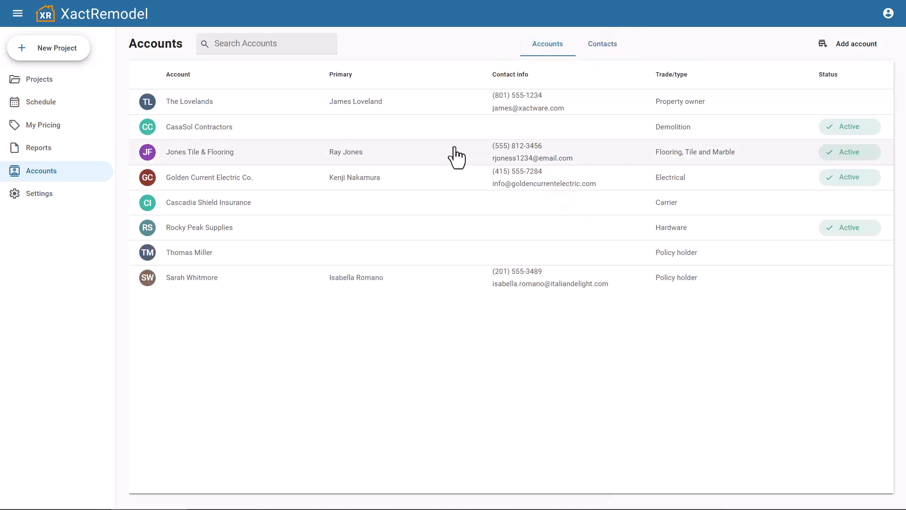
# - Create a new draft project under the Jones Tile & Flooring account and return to the projects list
pyautogui.click(199, 152)
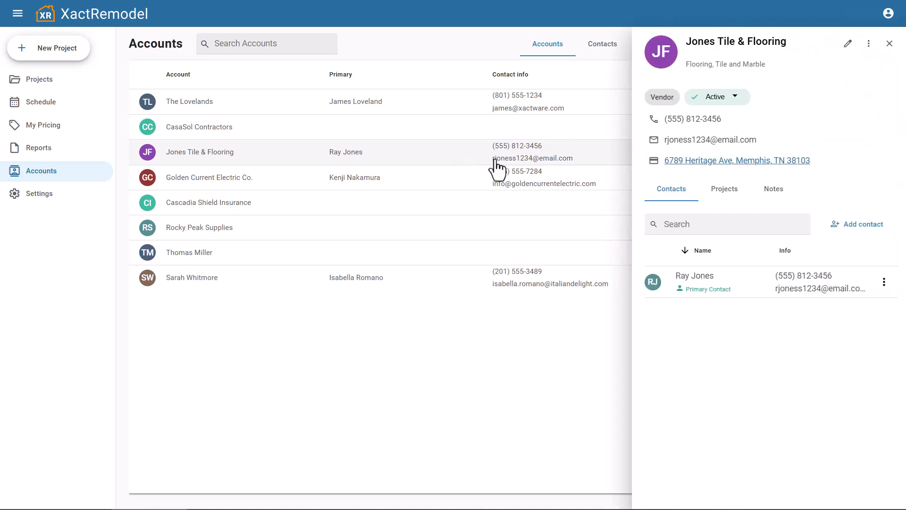
pyautogui.click(724, 188)
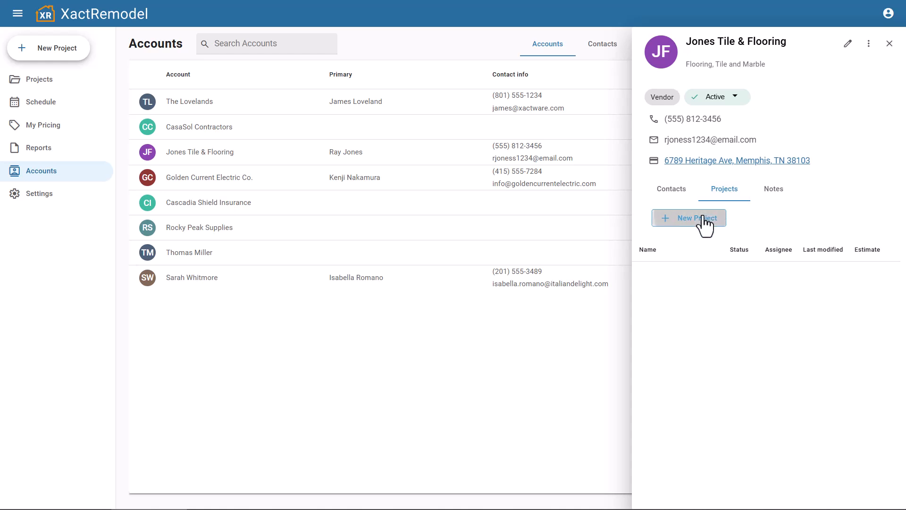
pyautogui.click(688, 218)
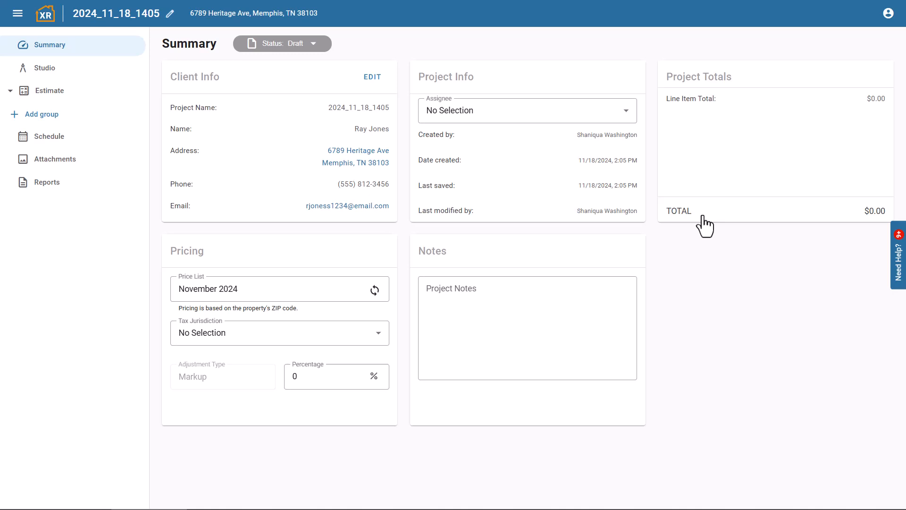
pyautogui.click(45, 13)
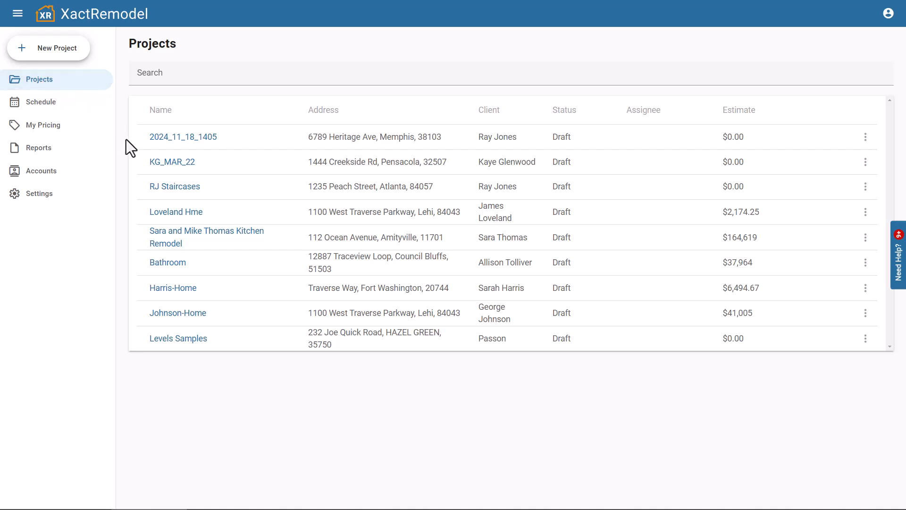
# - Set RJ Staircases' client account to Rocky Peak Supplies, giving it the 3427 Highland Ave, Denver address
pyautogui.click(175, 186)
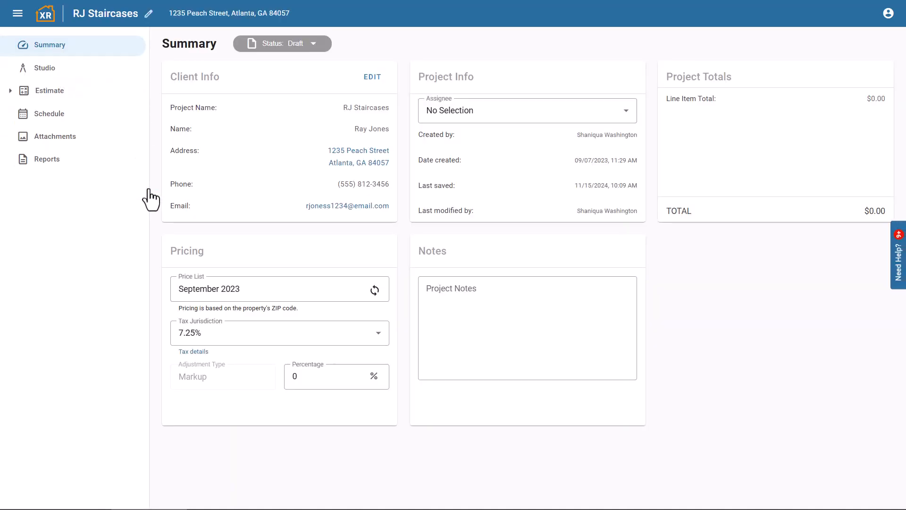
pyautogui.moveTo(286, 149)
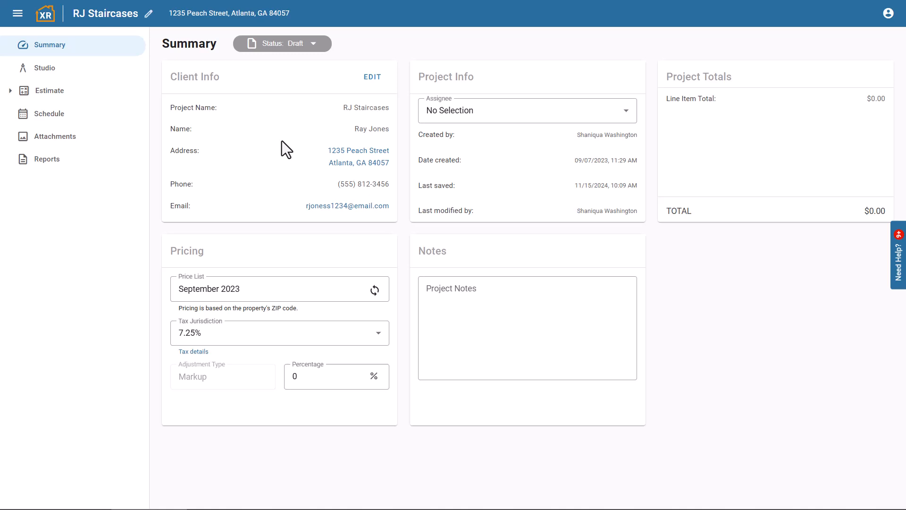
pyautogui.click(372, 76)
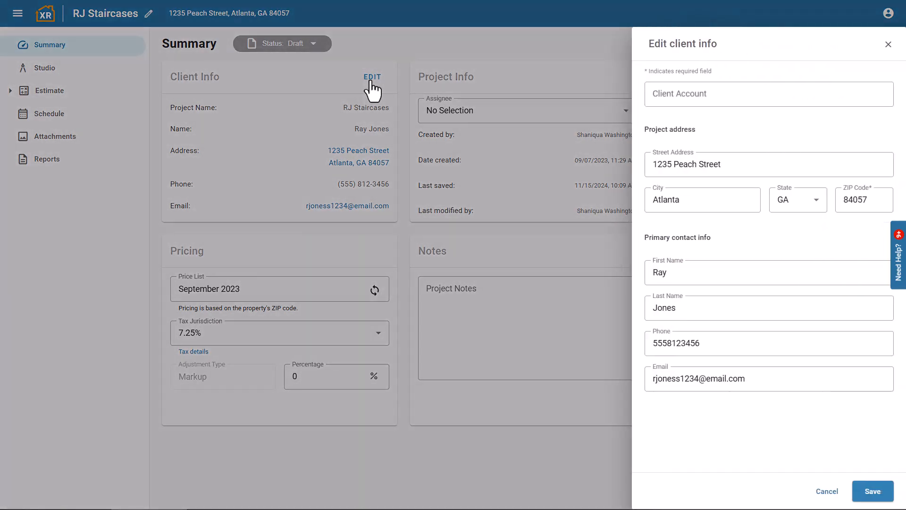
pyautogui.click(767, 93)
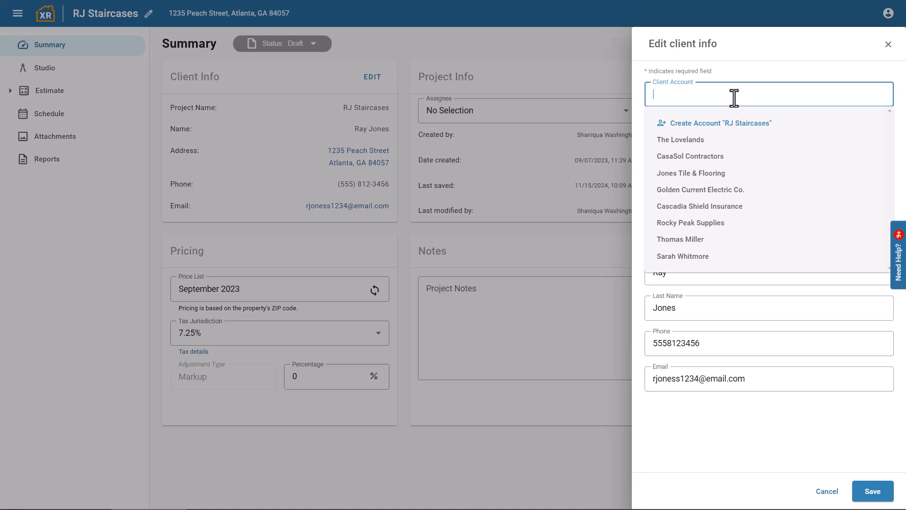
pyautogui.moveTo(690, 222)
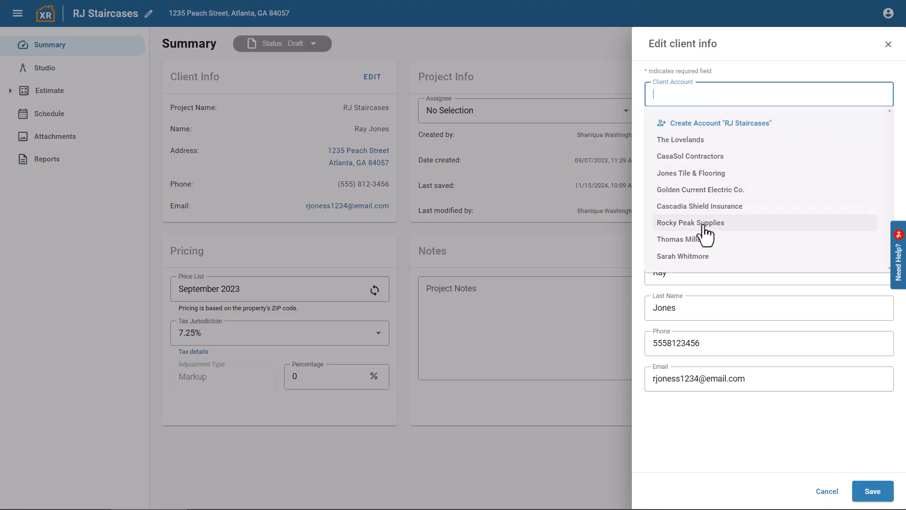
pyautogui.click(690, 222)
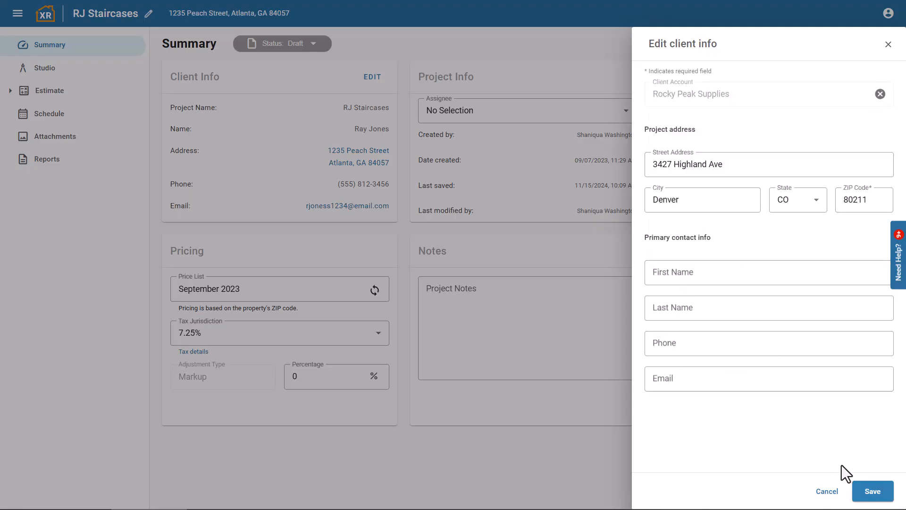
pyautogui.click(873, 491)
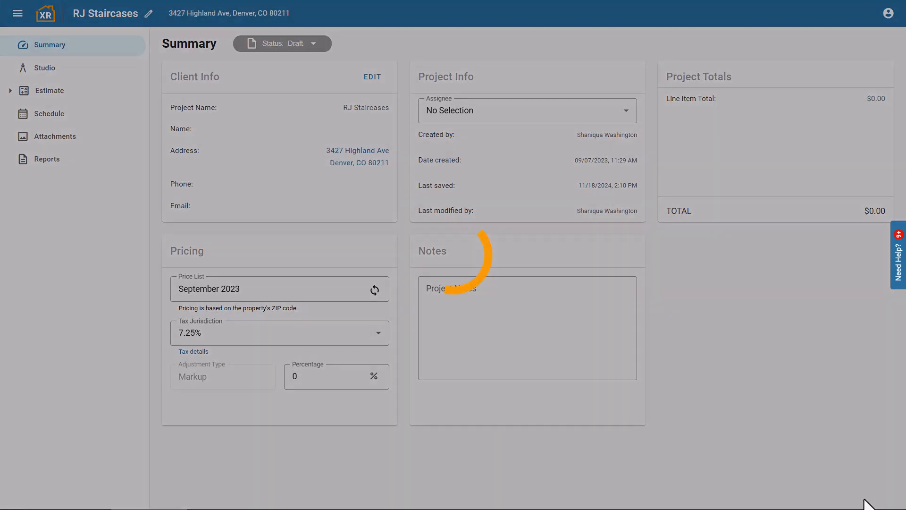